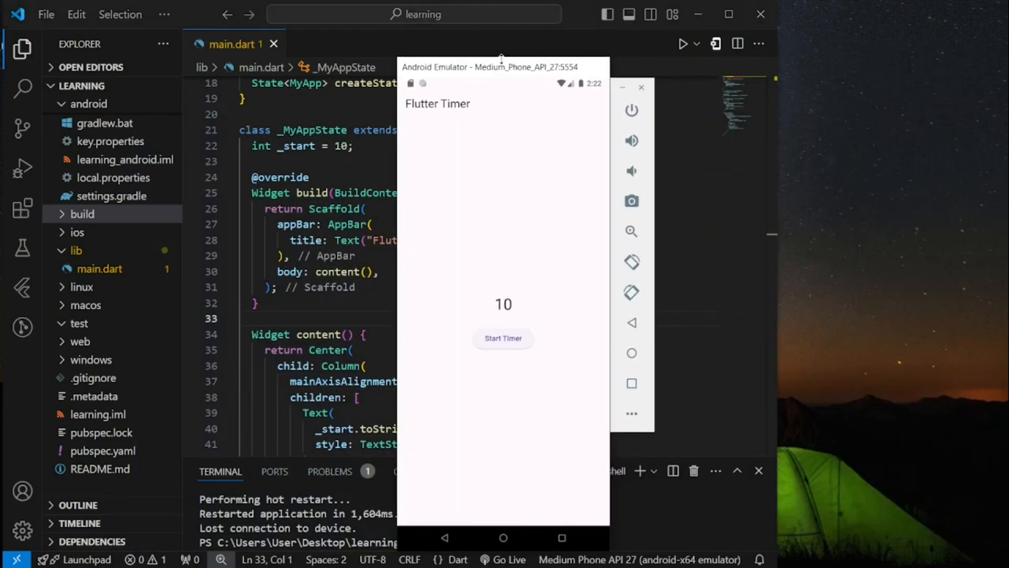
mouse_move(536, 351)
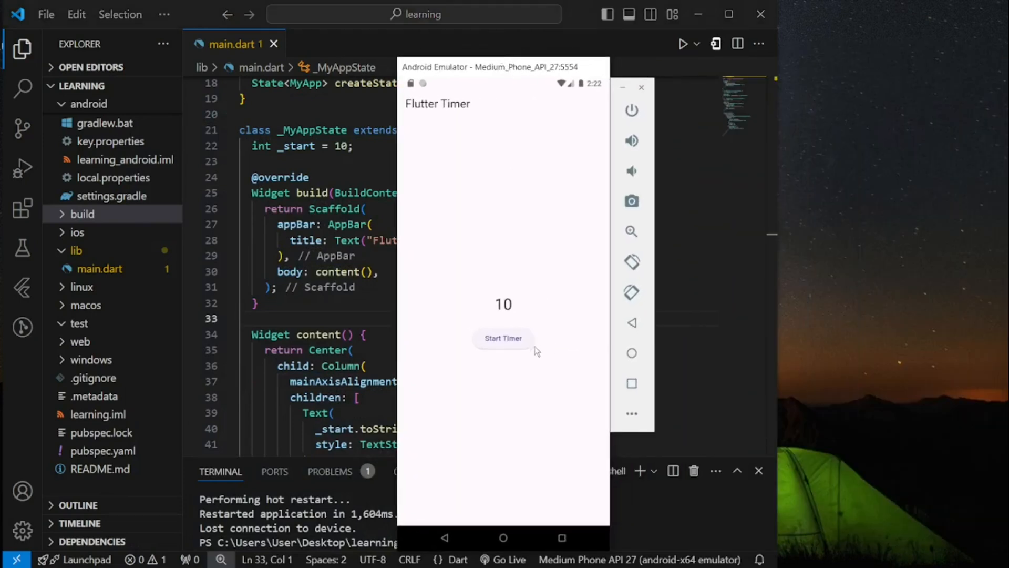
mouse_move(521, 325)
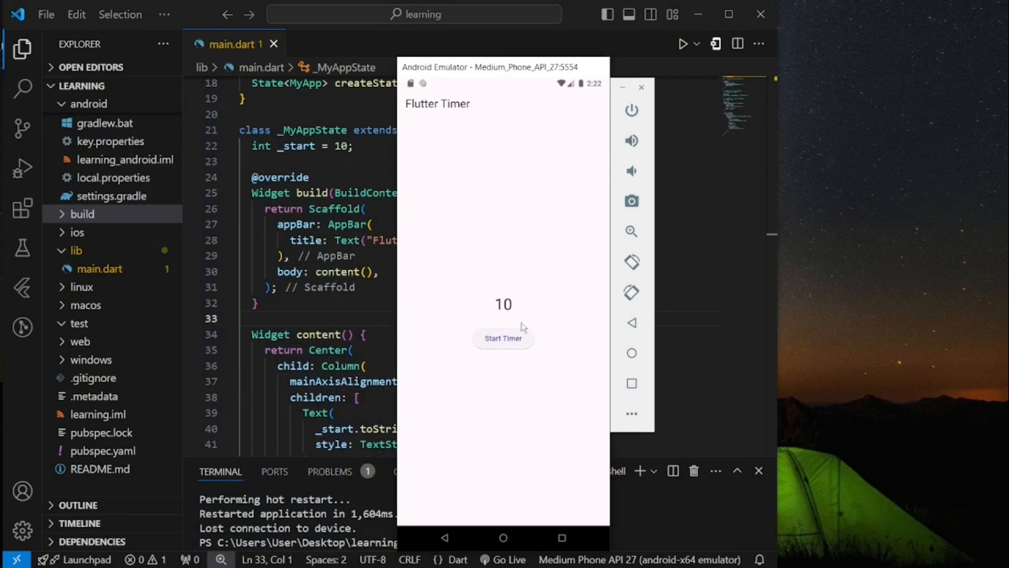
mouse_move(503, 337)
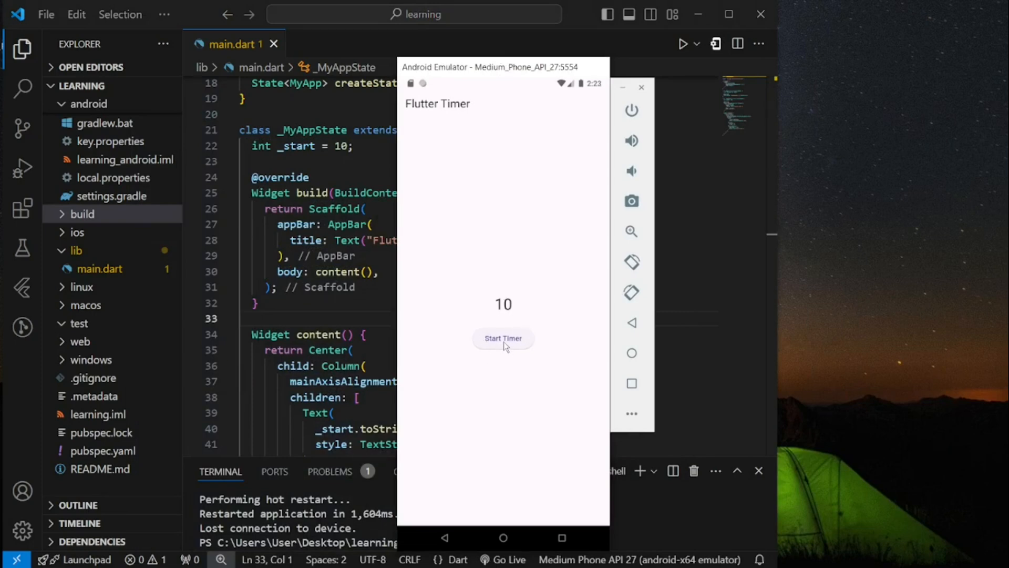
mouse_move(505, 341)
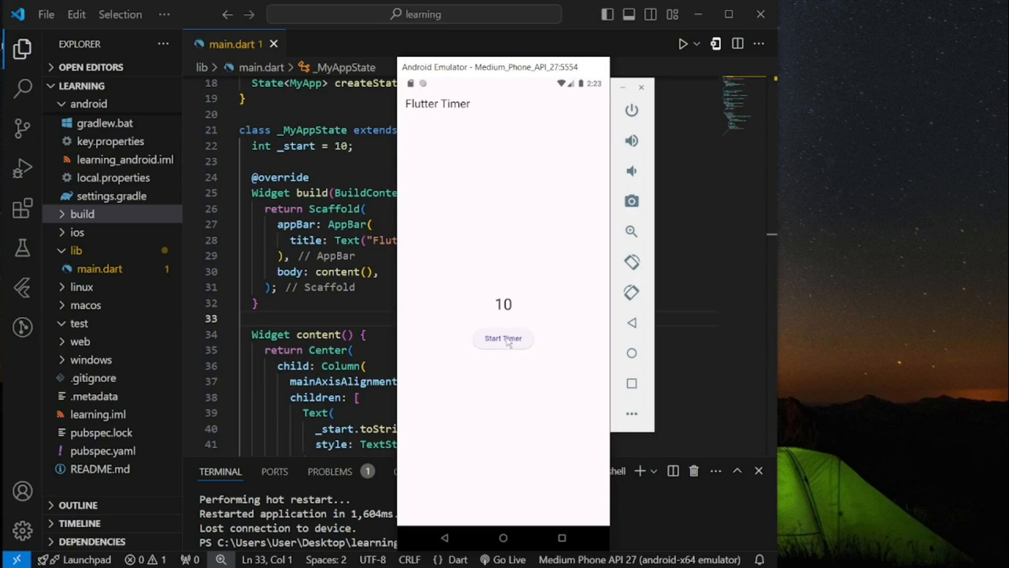
Start the countdown in the running emulator app before relaunching with flutter run.
left_click(503, 337)
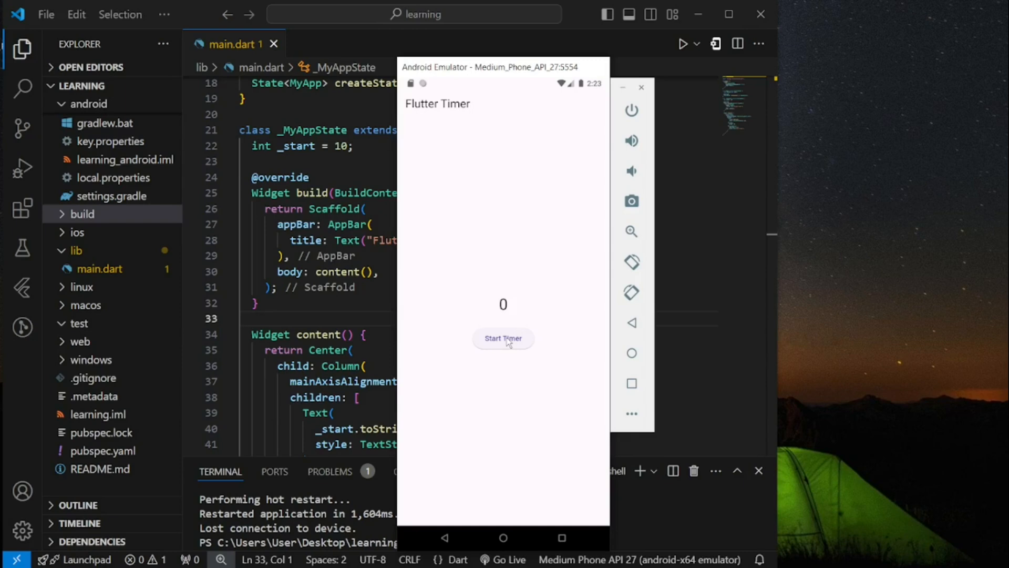
mouse_move(526, 349)
type("flutter run")
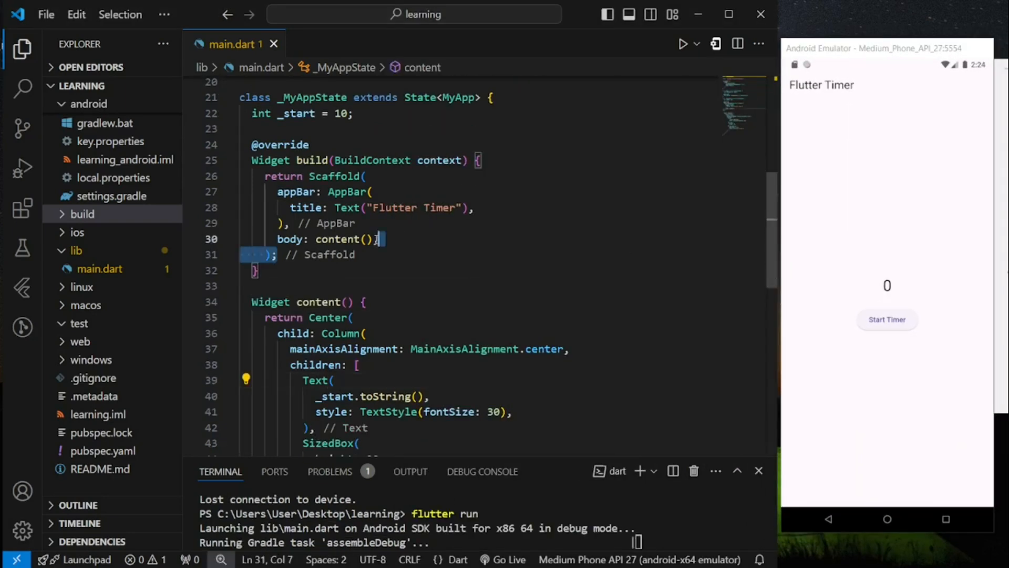
left_click(379, 238)
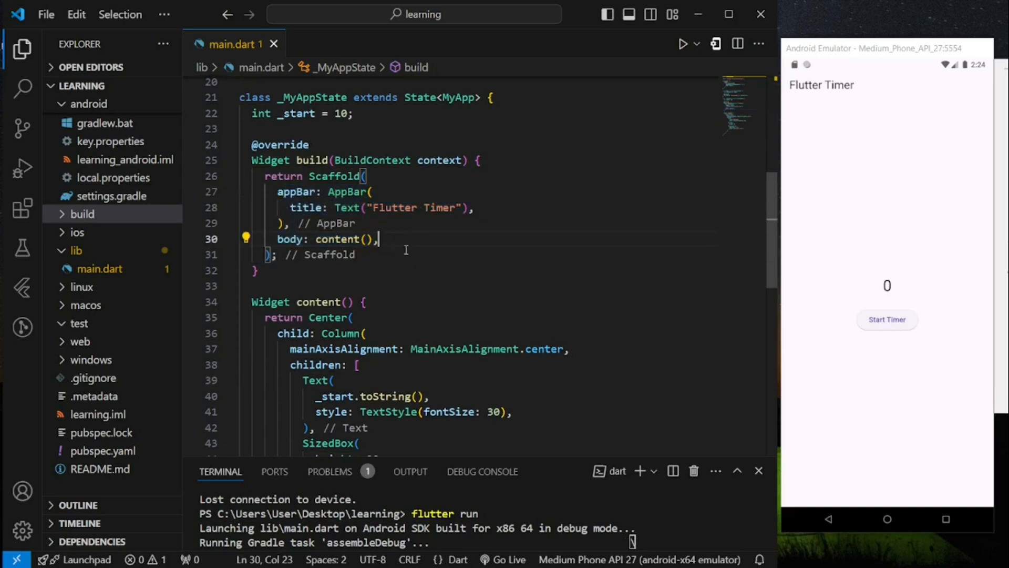
scroll("down", 3)
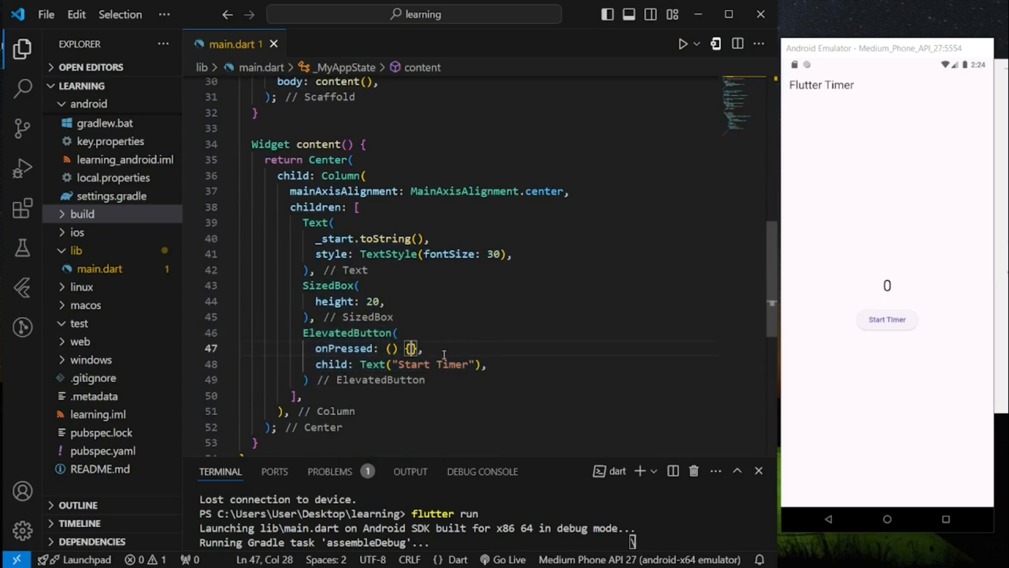
scroll("up", 3)
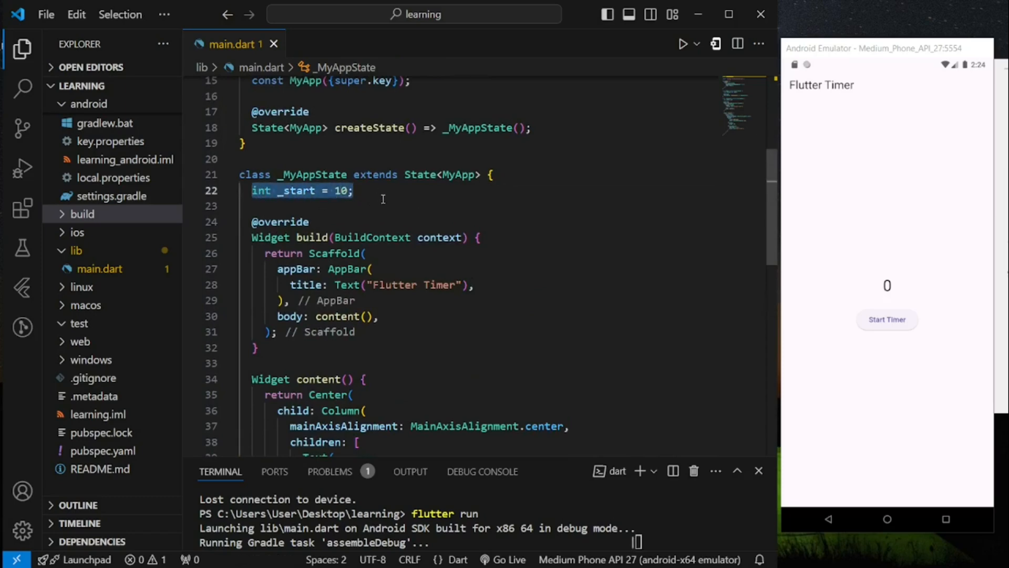
Declare a 'late Timer _timer;' field below the _start field.
key("enter")
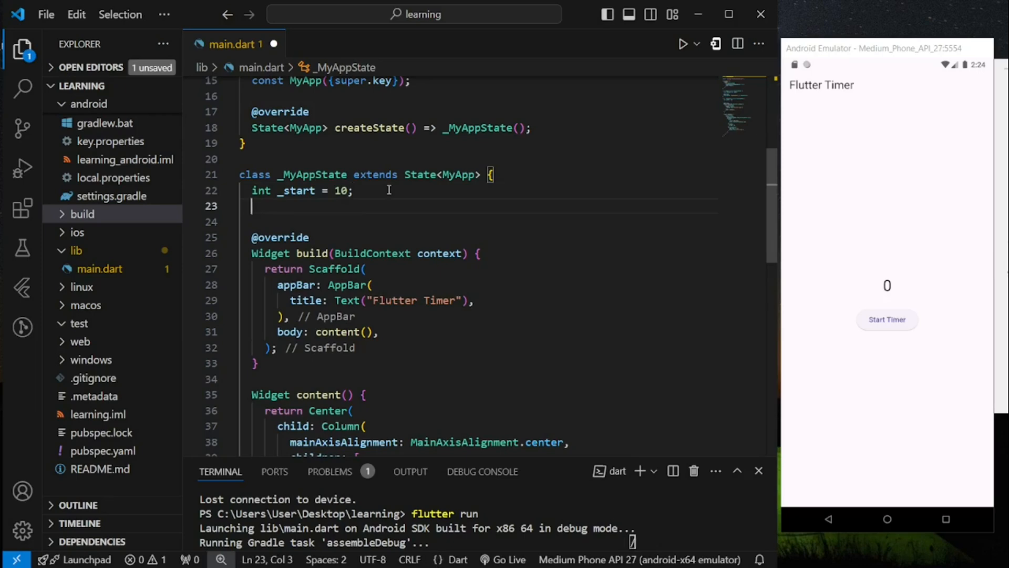
type("late Timer =")
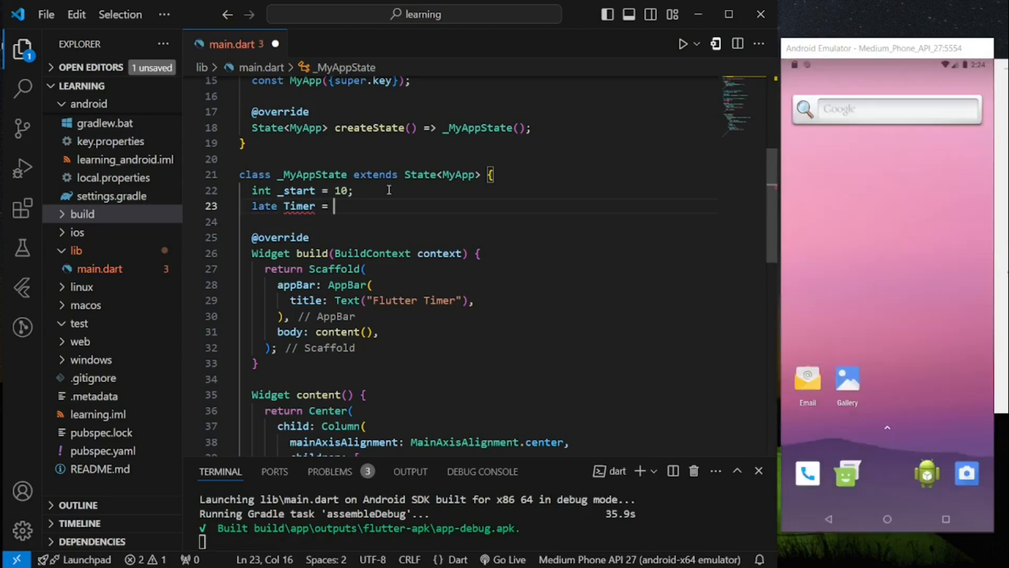
key("Backspace")
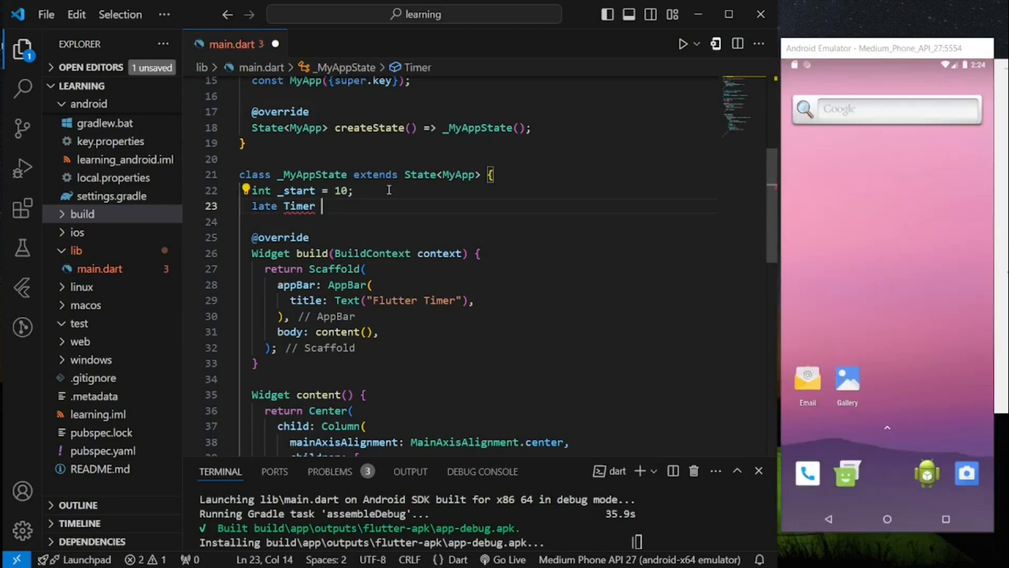
type("_timer;")
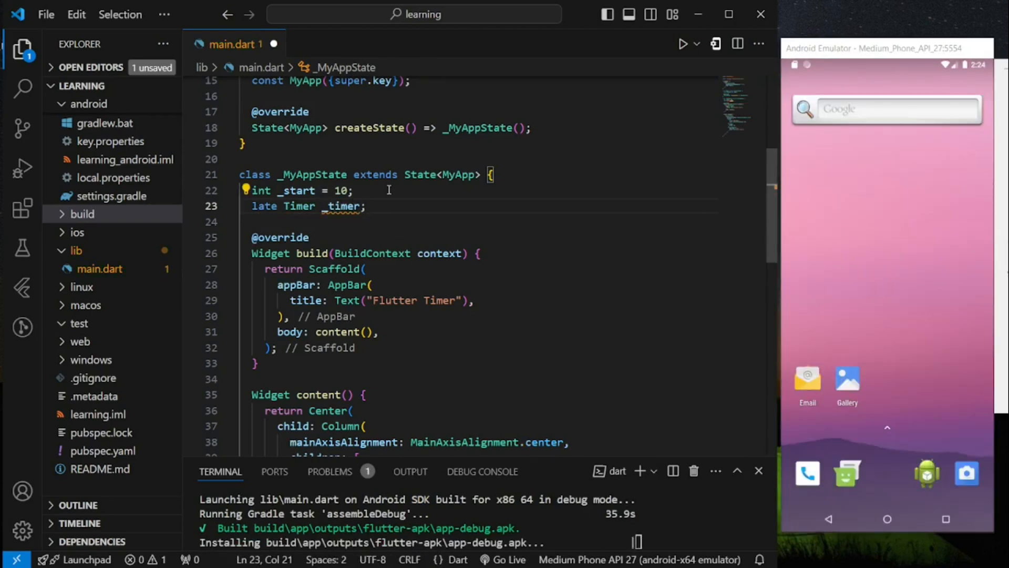
Add an empty 'void startTimer(){' method to the state class.
key("enter")
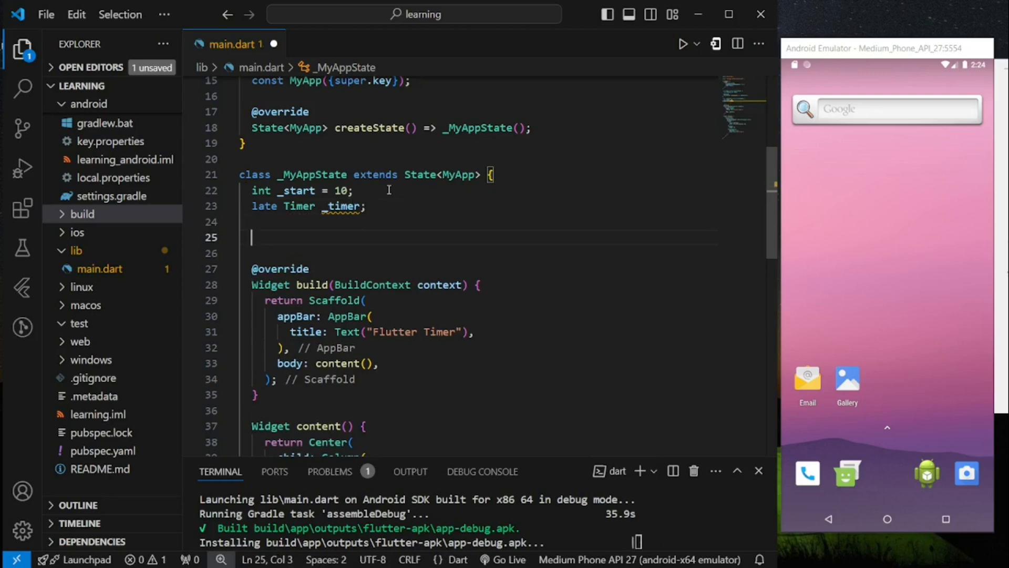
type("void startS")
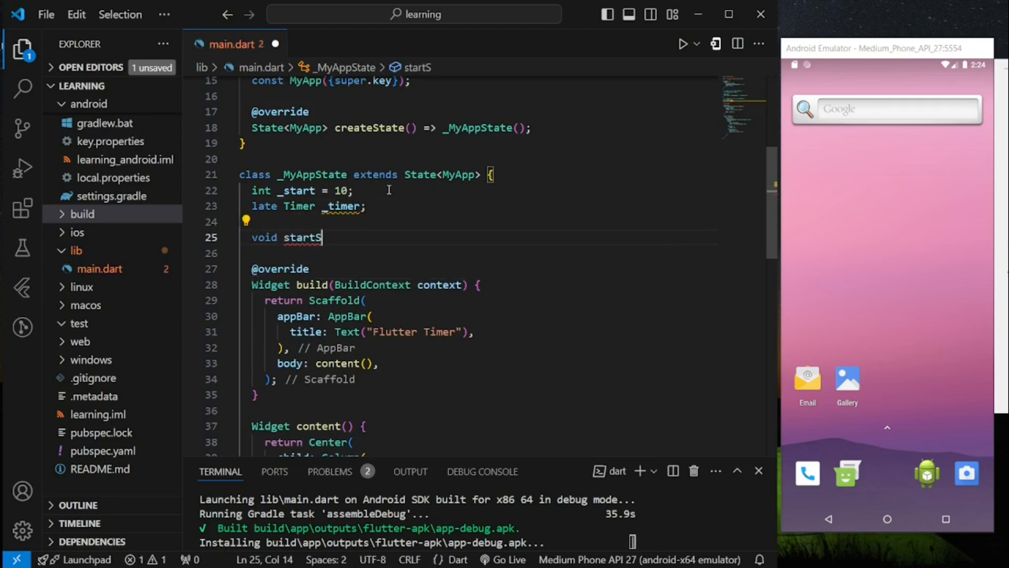
type("Ti")
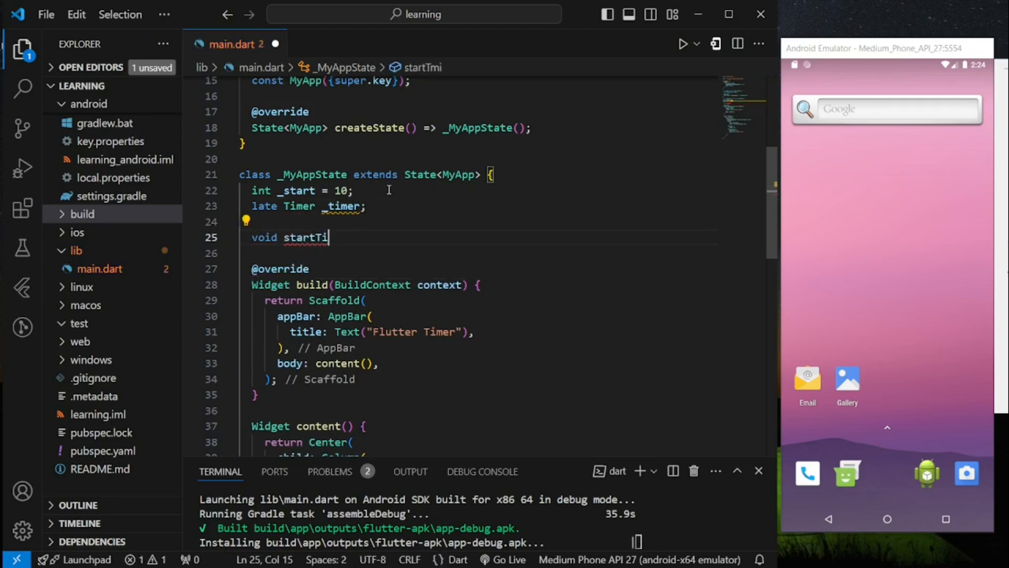
type("mer(){")
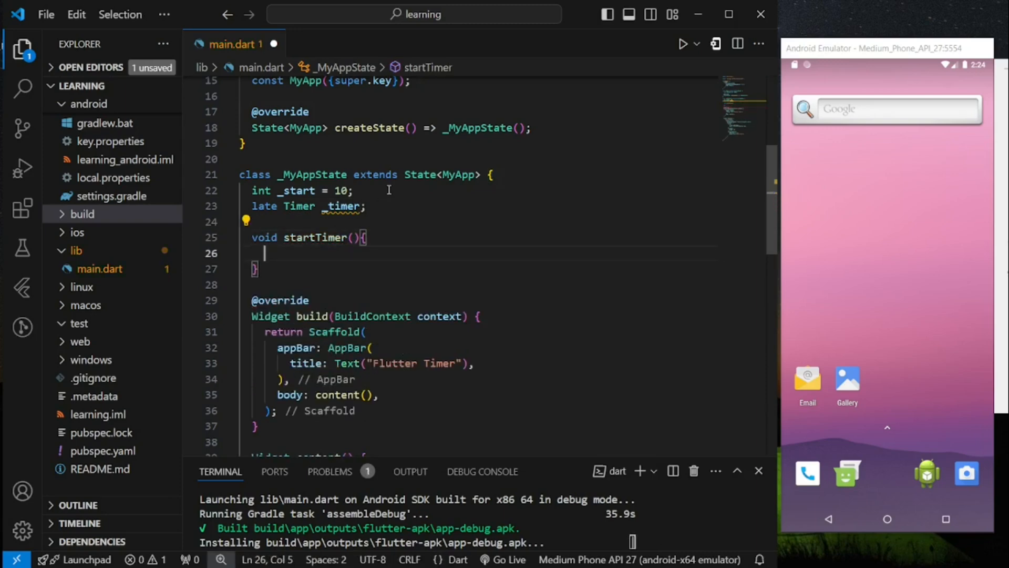
Assign _timer = Timer.periodic(Duration(seconds: 1), (timer) {}) and place the cursor in the callback.
type("_timer")
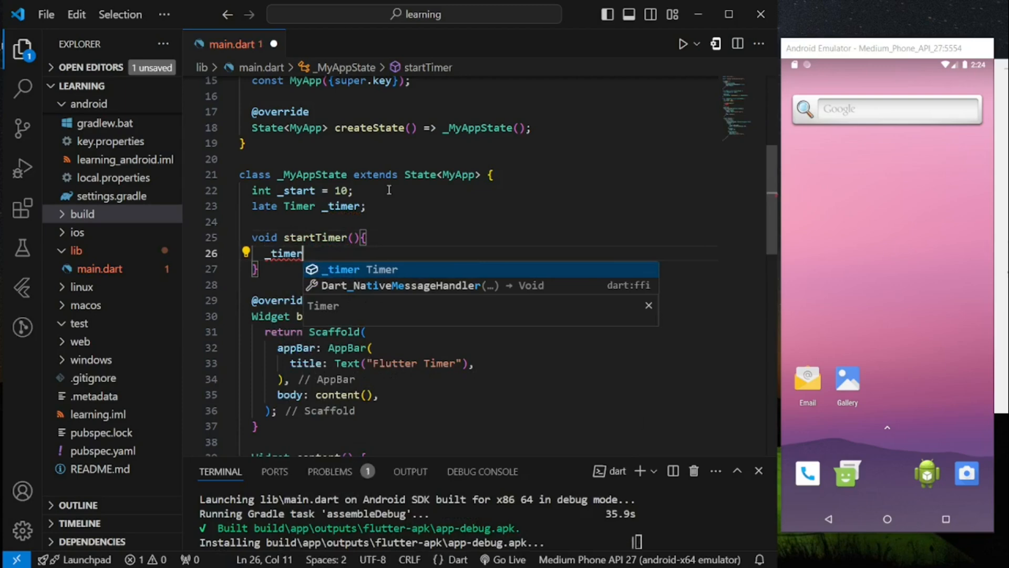
type("= Timer.periodic(duration, (timer) {")
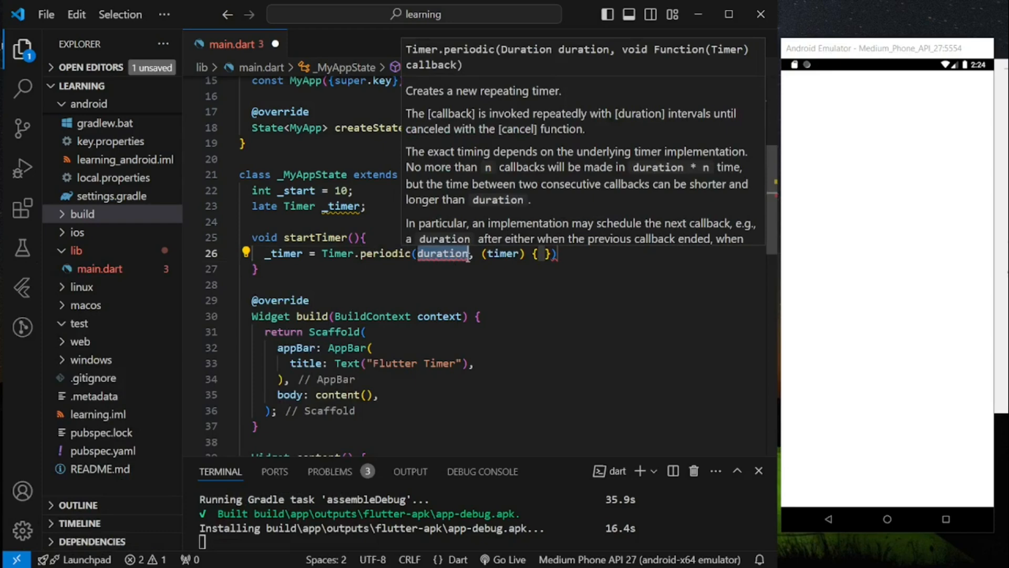
type("Surati")
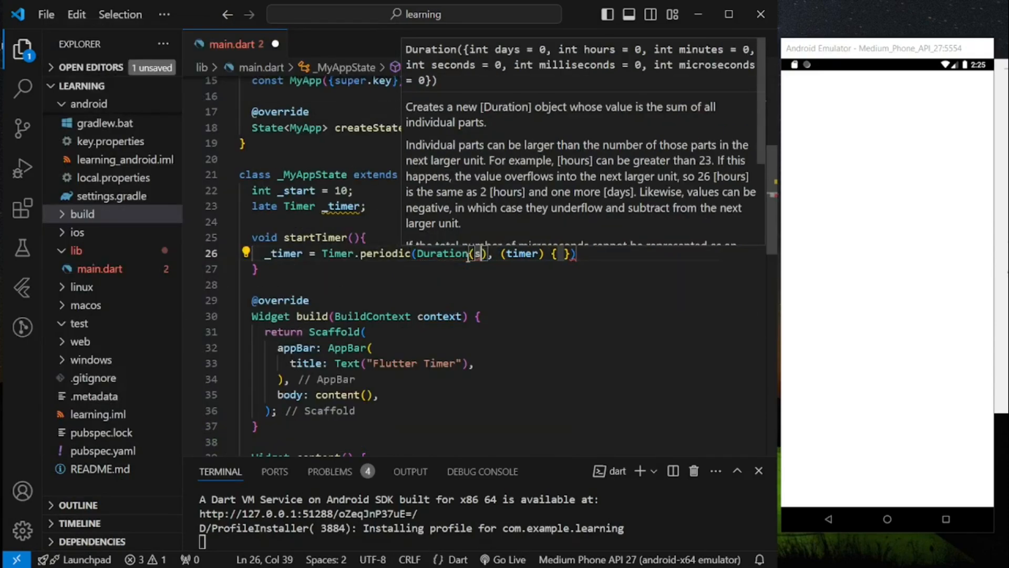
type("econds: 1")
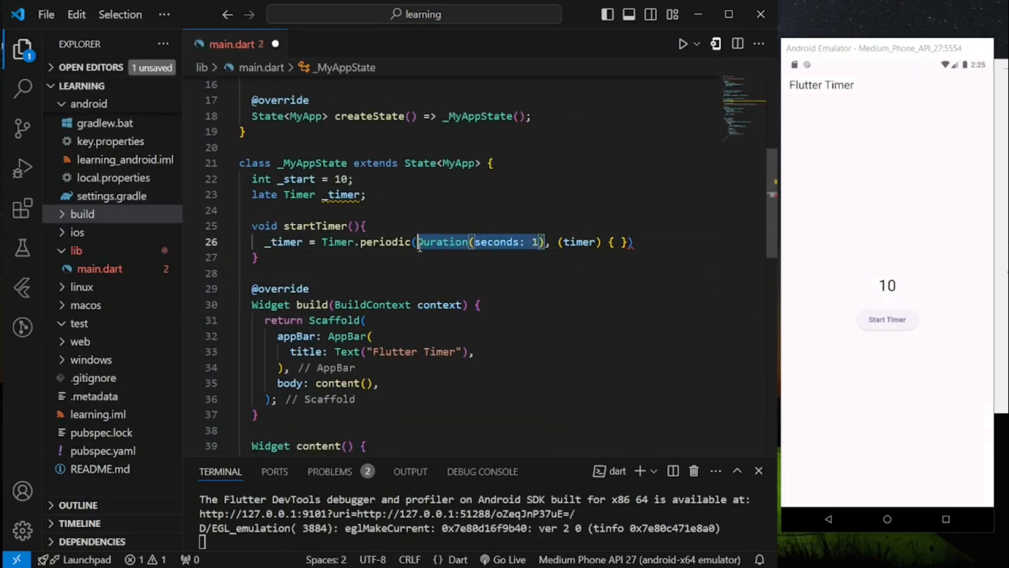
left_click(418, 242)
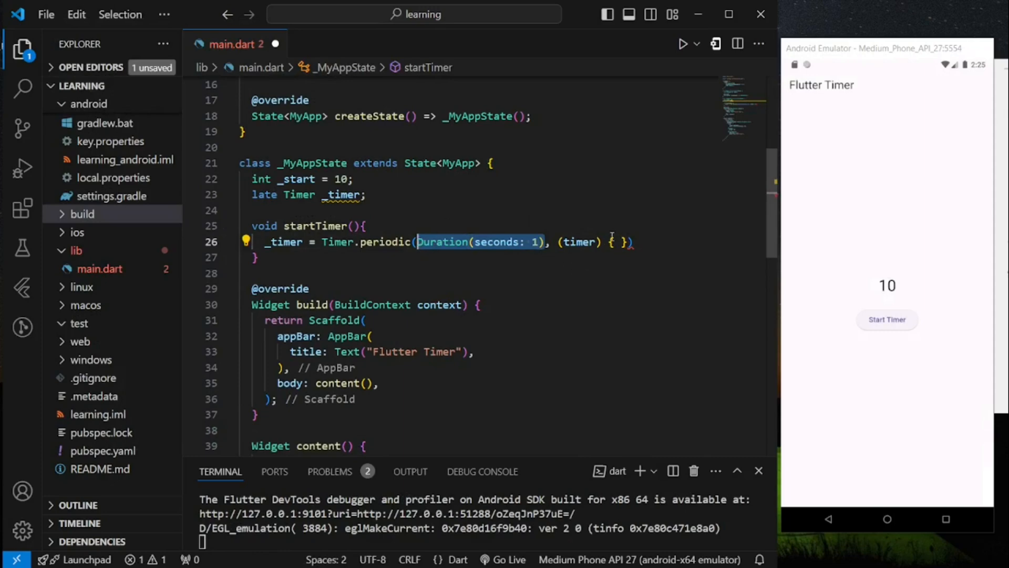
left_click(617, 242)
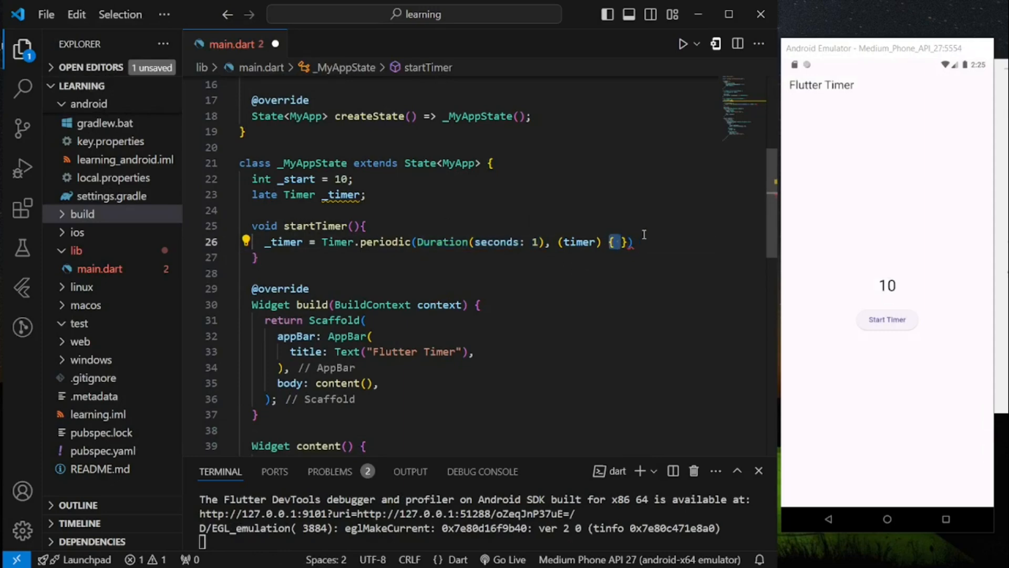
Write the callback: if _start == 0 cancel the timer, else decrement _start inside setState, then format.
type(";")
type("if(_")
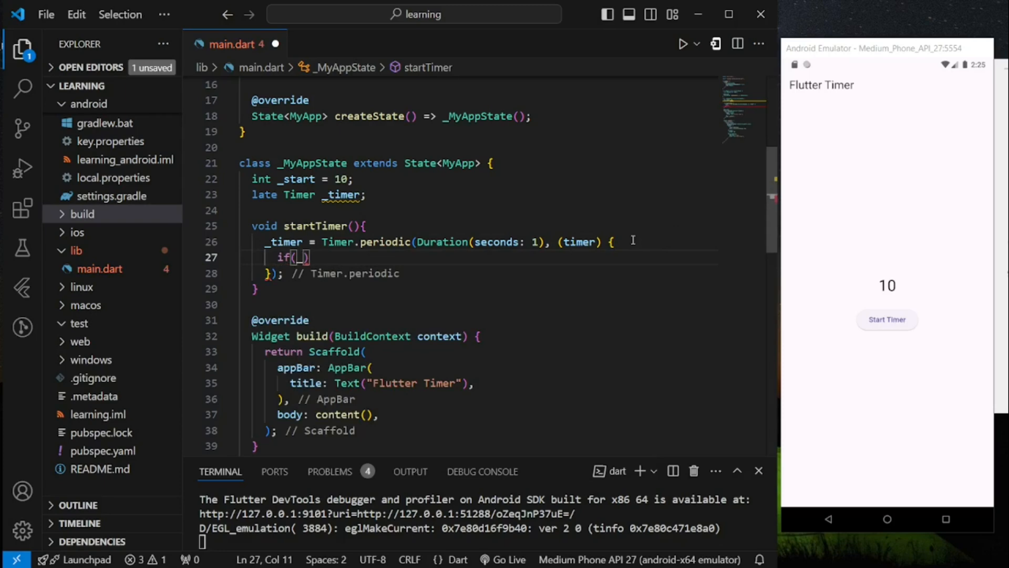
type("_start ==")
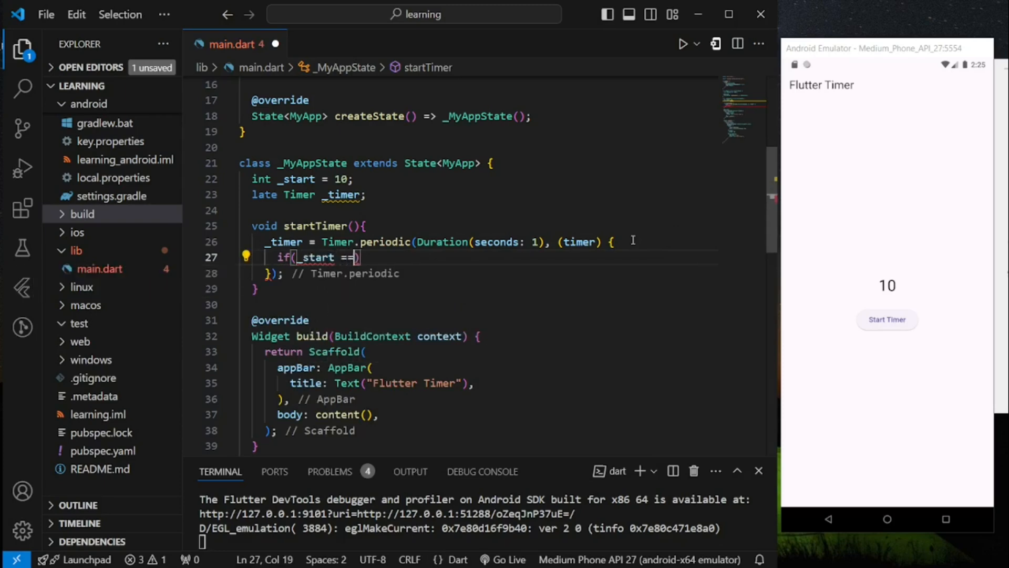
type("0){")
type("setState(() {")
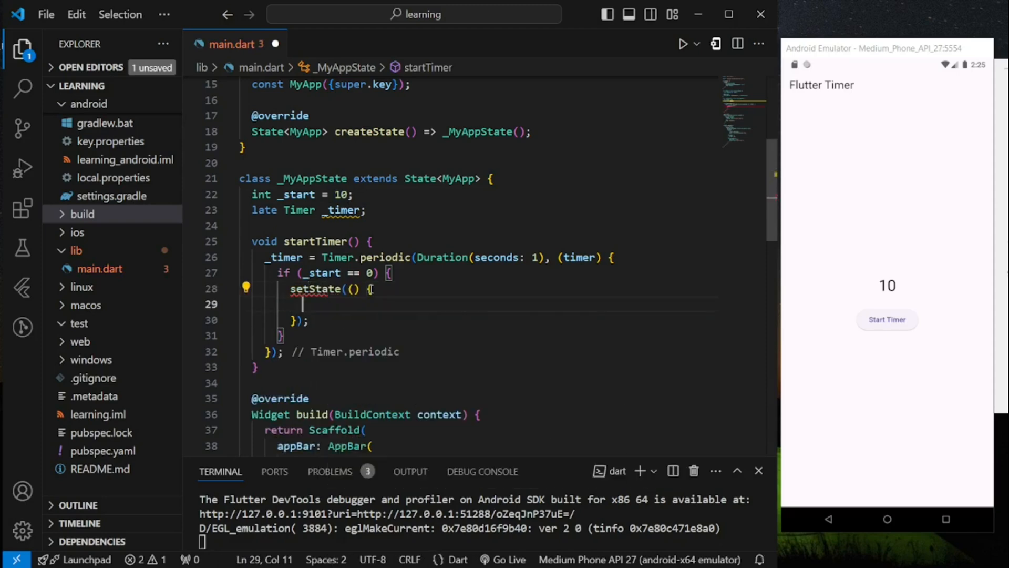
type("timer.cancel();")
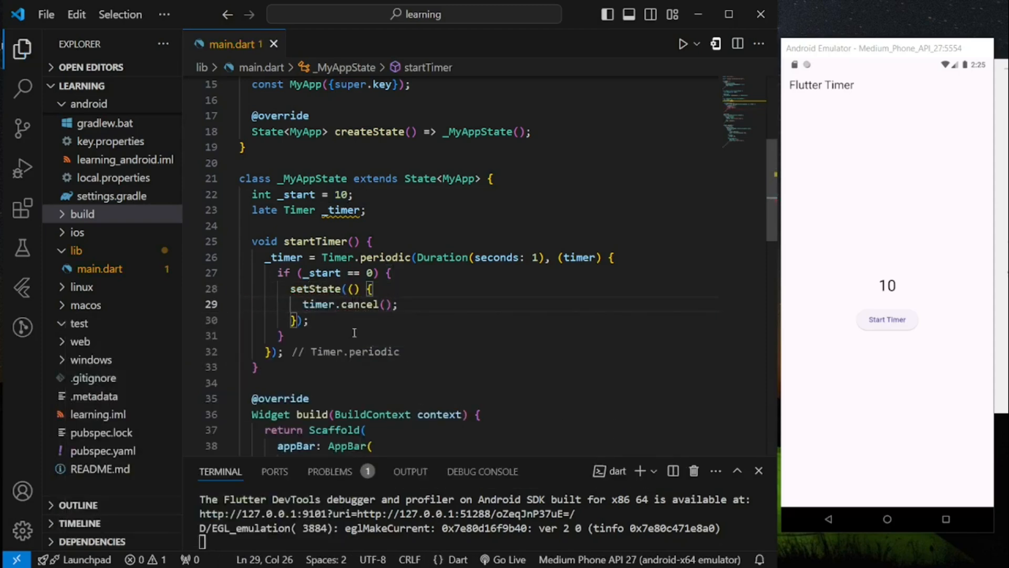
type("else{")
type("_start--;")
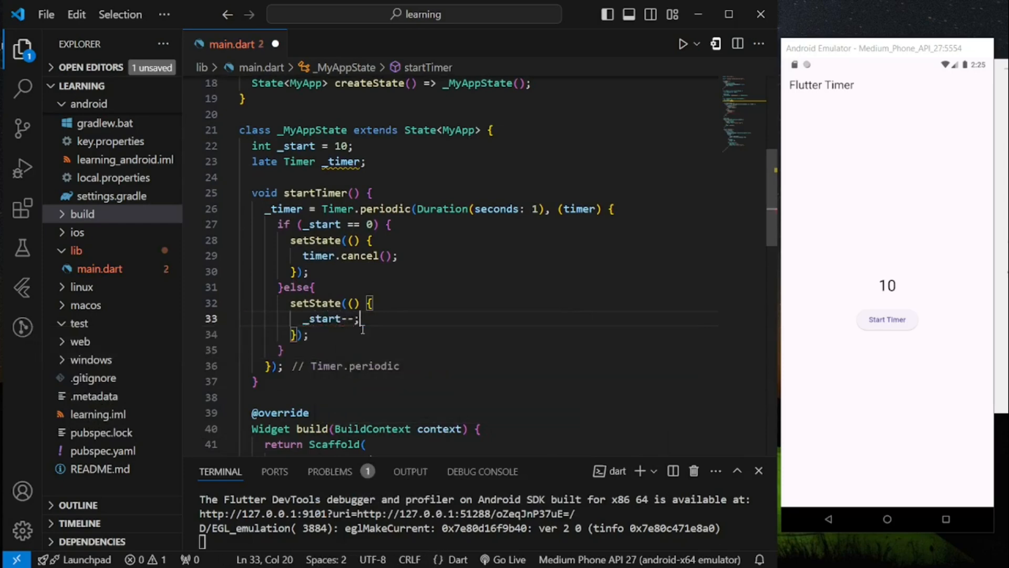
double_click(348, 318)
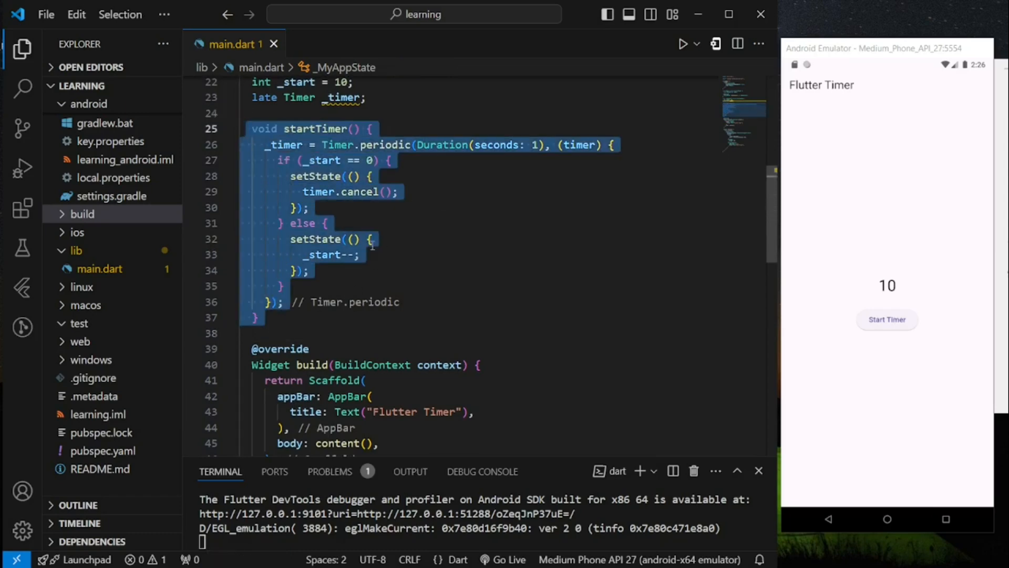
left_click(392, 160)
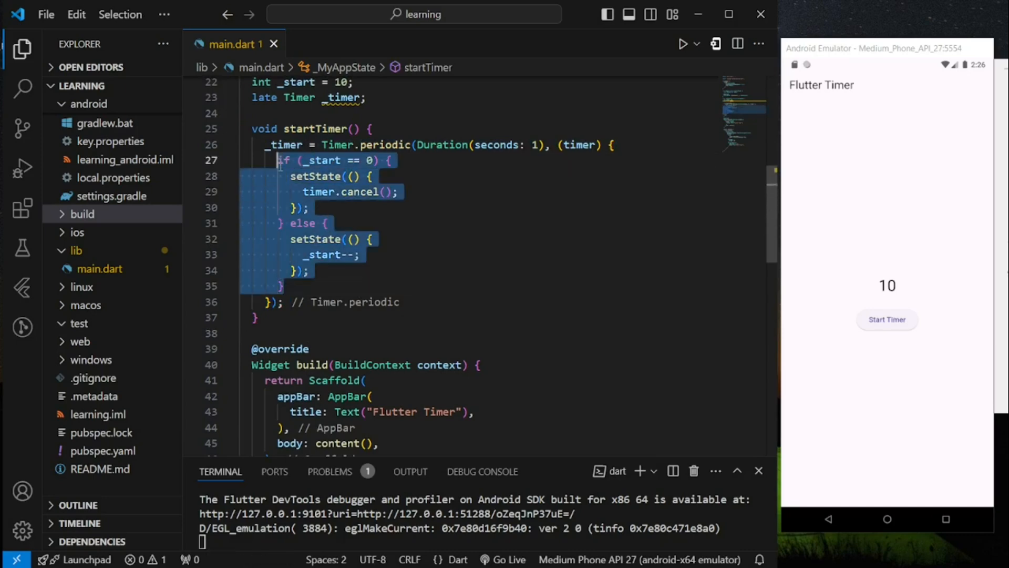
Add a dispose override calling super.dispose() and _timer.cancel();.
type("diso")
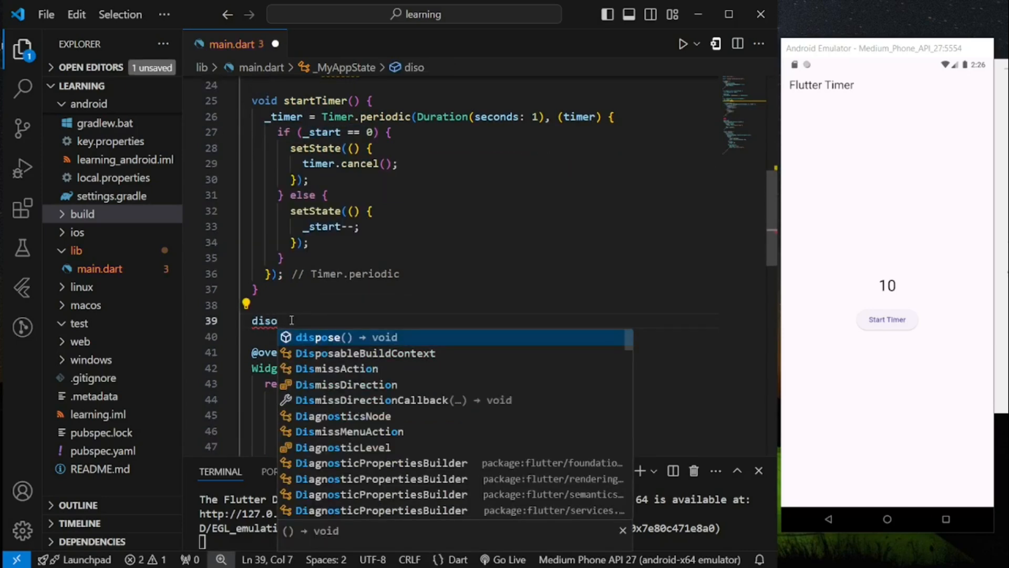
left_click(324, 336)
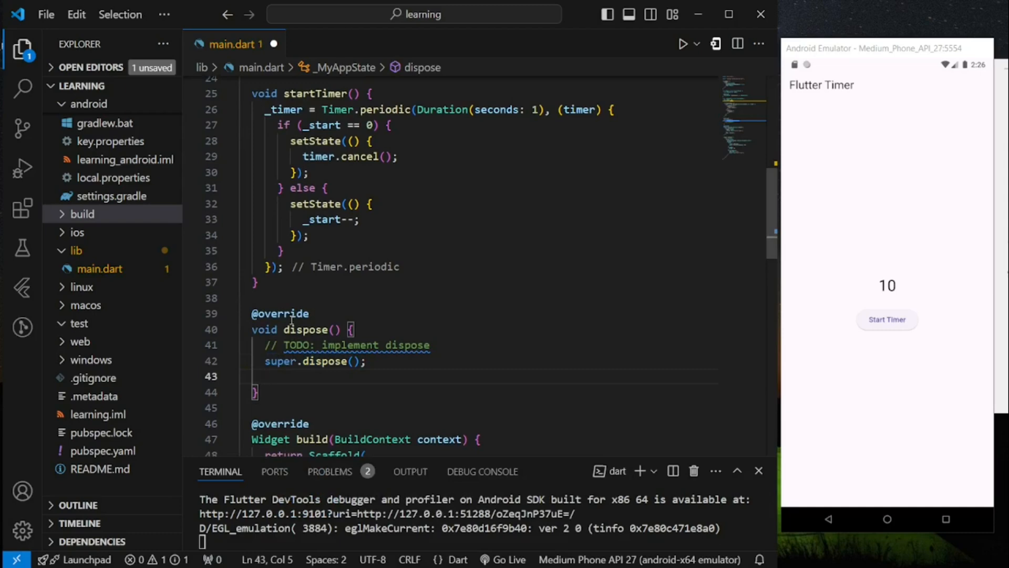
type("_timer.cancel();")
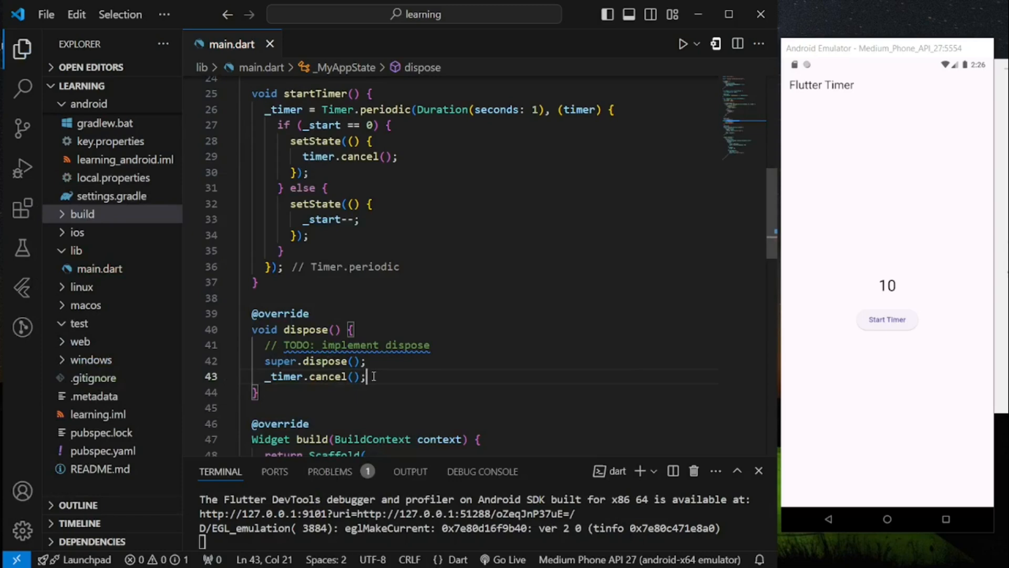
left_click(351, 329)
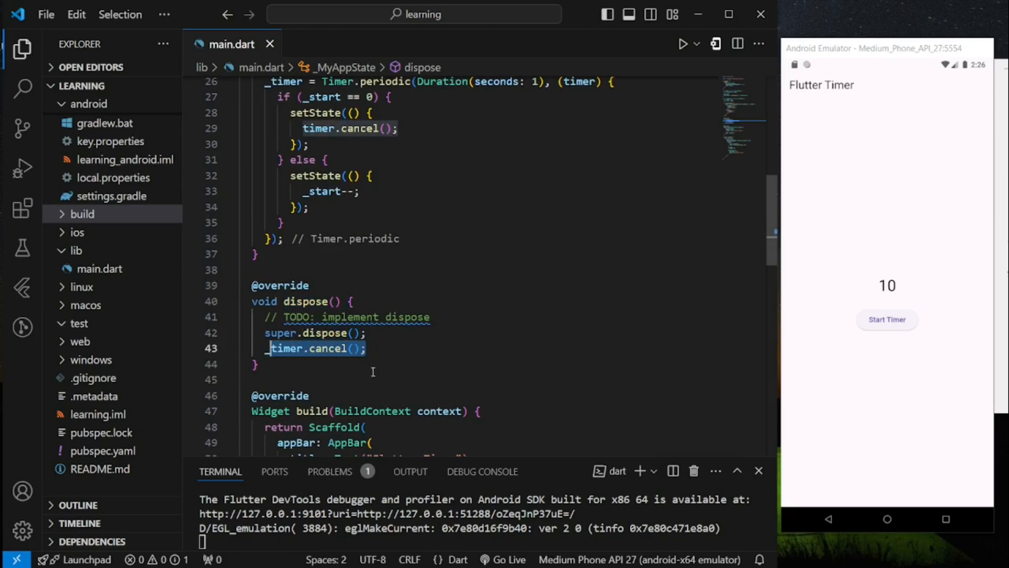
Call startTimer(); in the Start Timer button's onPressed and save main.dart.
scroll("down", 3)
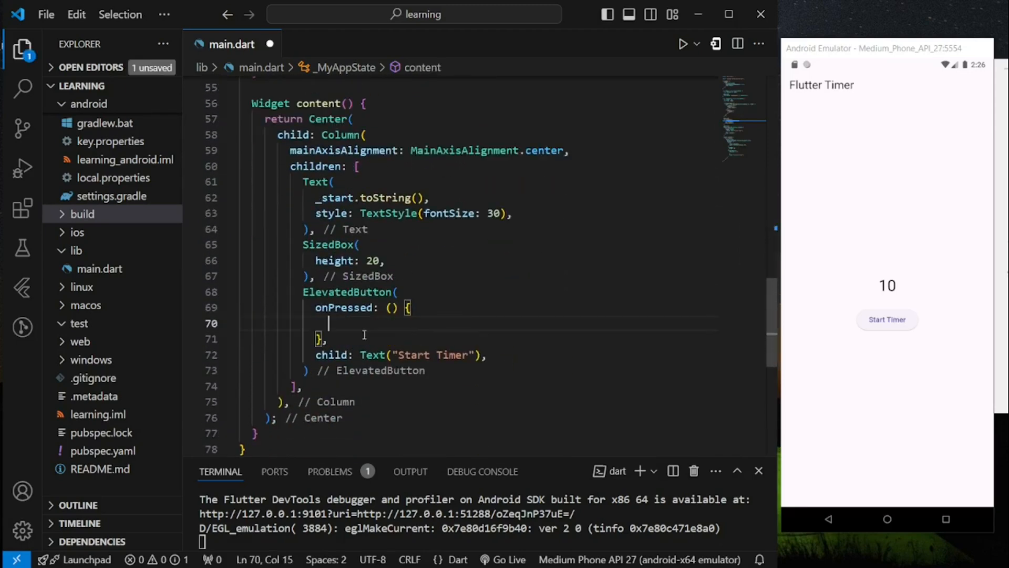
type("startTimer()")
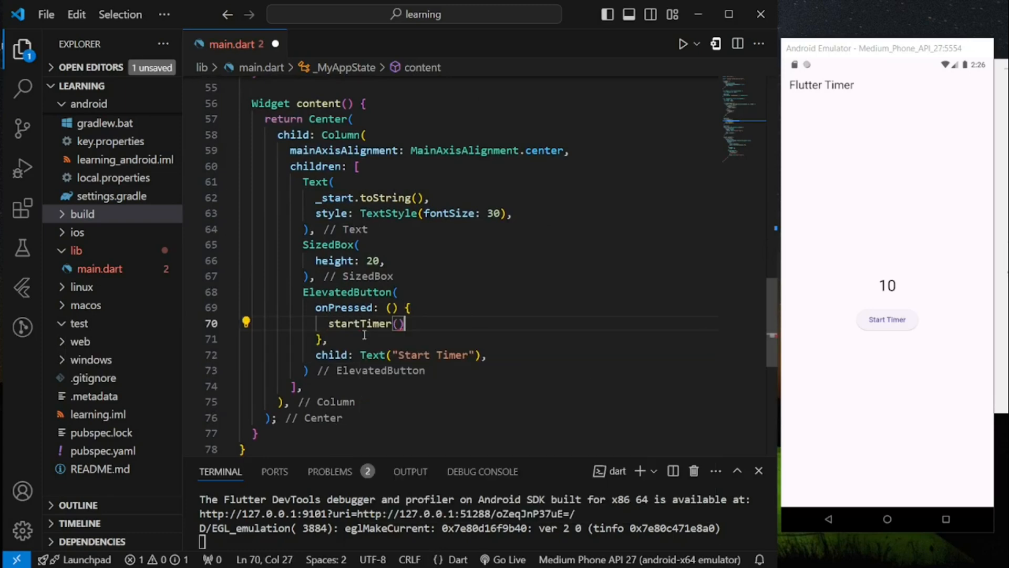
key("ctrl+s")
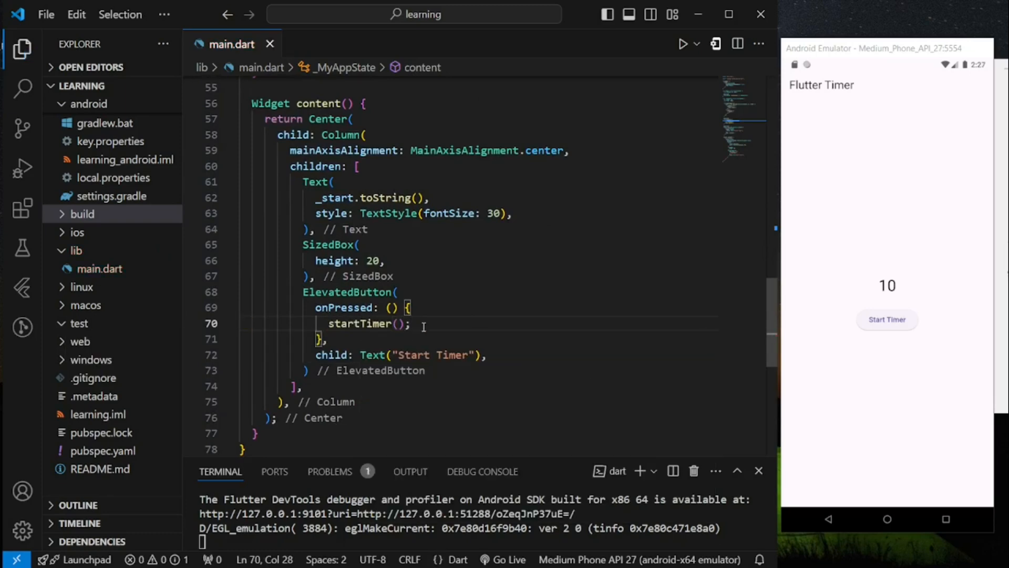
scroll("up", 3)
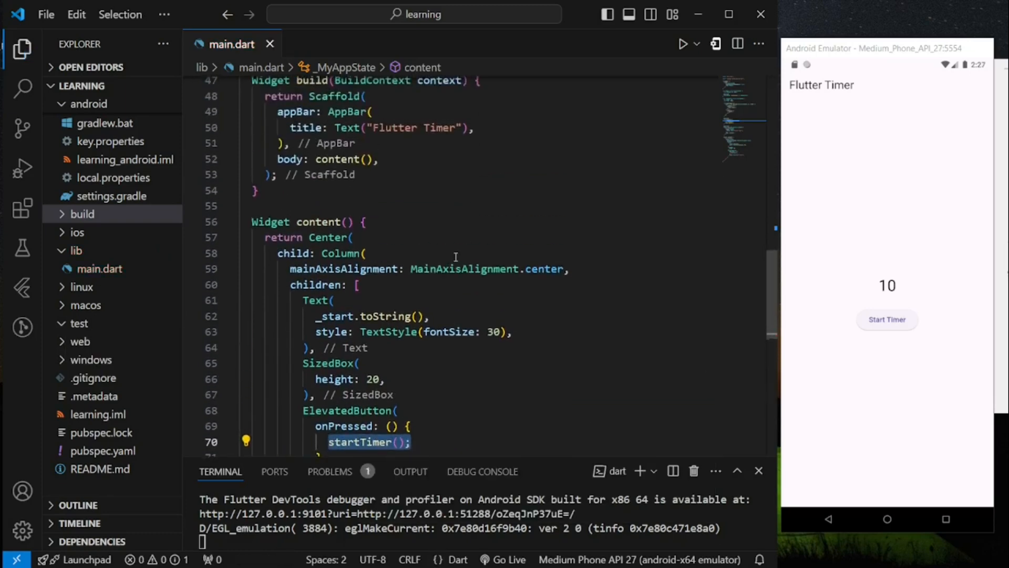
scroll("up", 3)
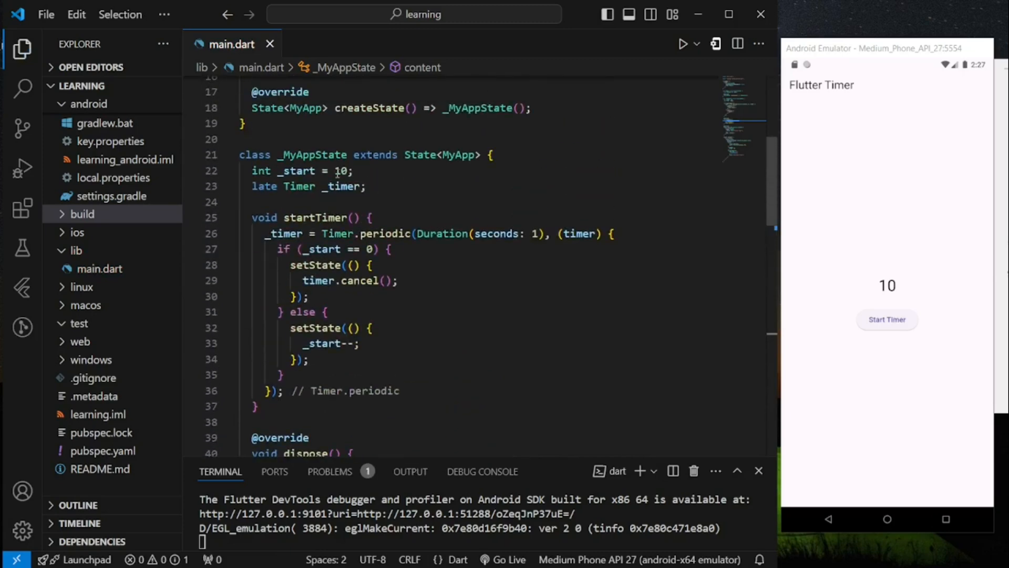
Change 'int _start = 10;' to 15 and hot restart so the emulator shows 15.
left_click(334, 171)
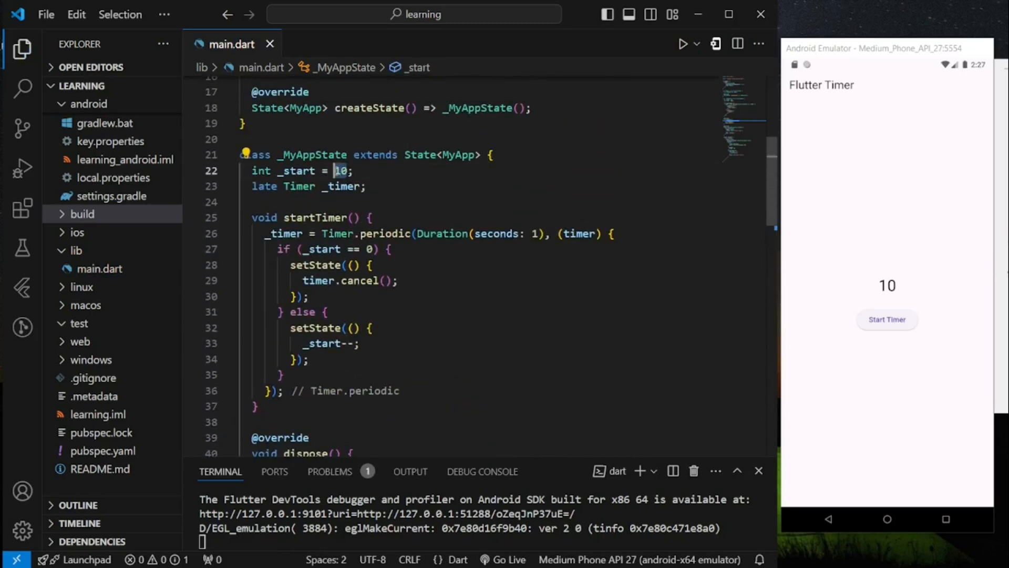
type("5")
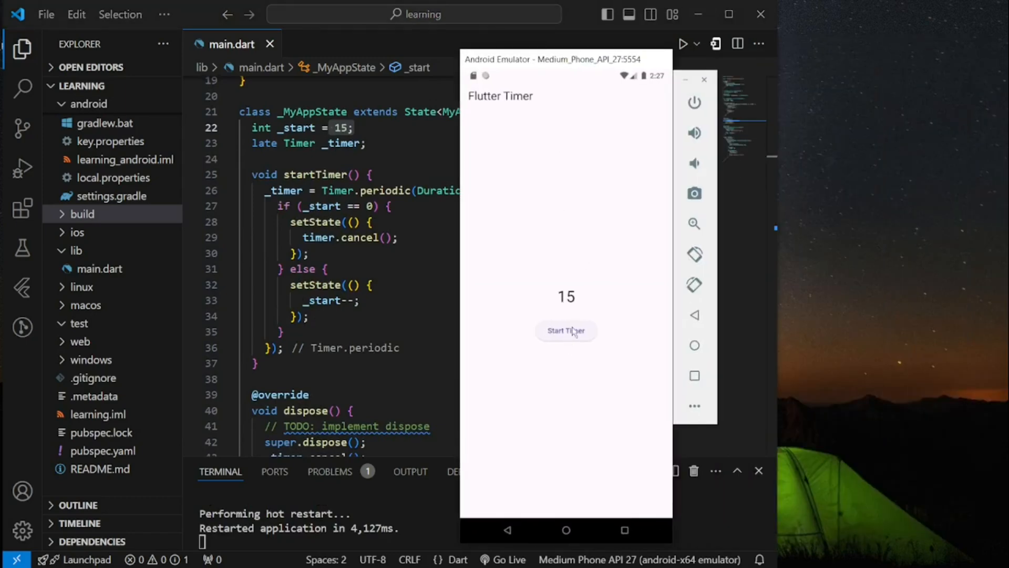
Start the timer in the emulator and let it count down from 15 to 0.
left_click(565, 330)
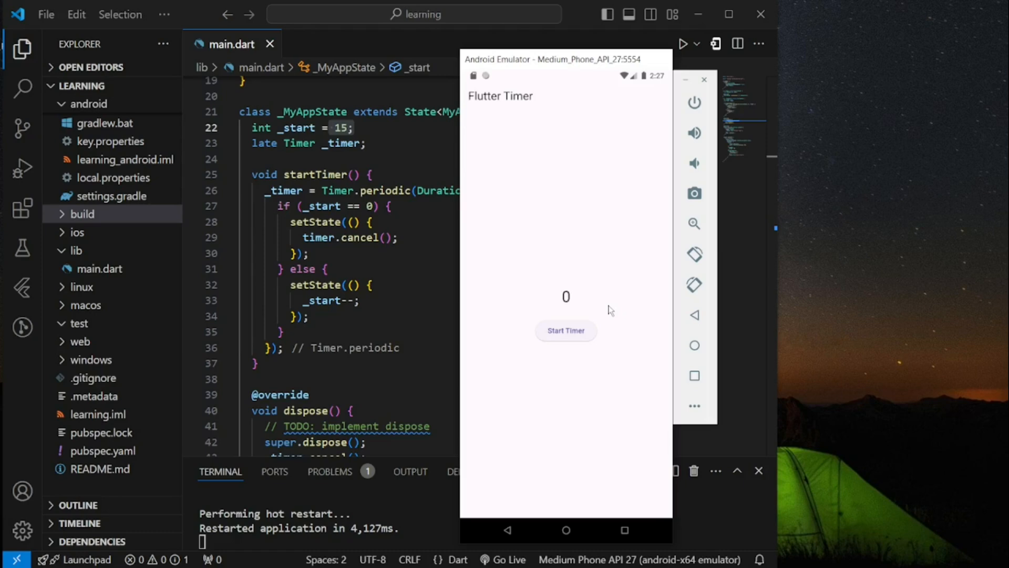
mouse_move(575, 80)
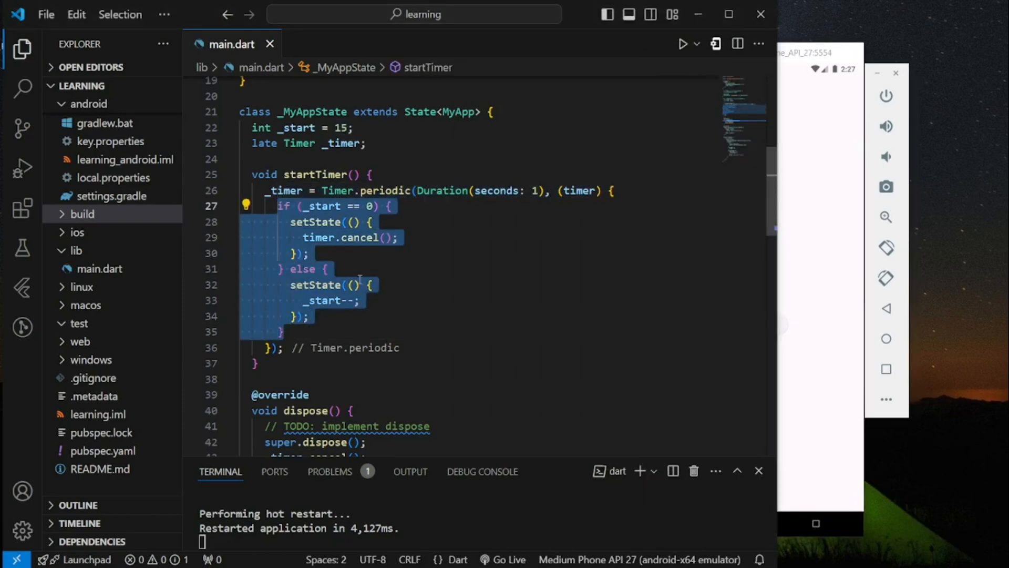
Set _start to 0, the stop condition to _start == 15, and _start++ so the timer counts up.
left_click(370, 285)
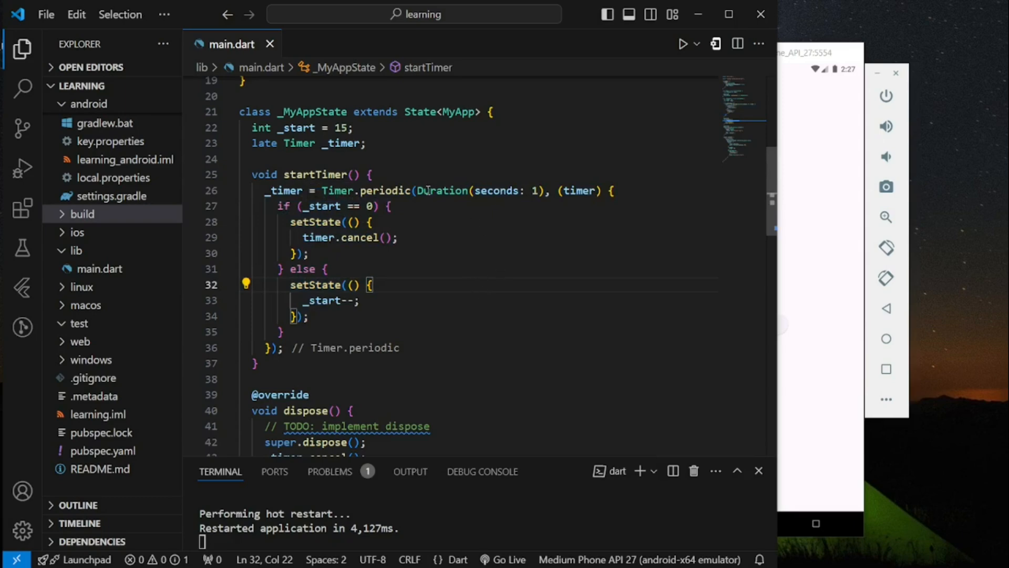
mouse_move(300, 127)
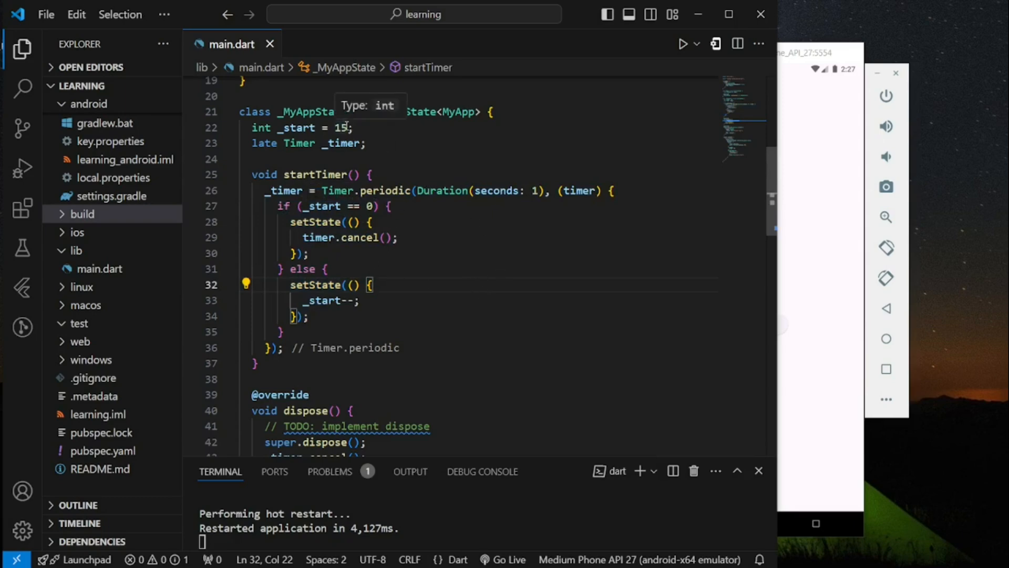
key("Backspace")
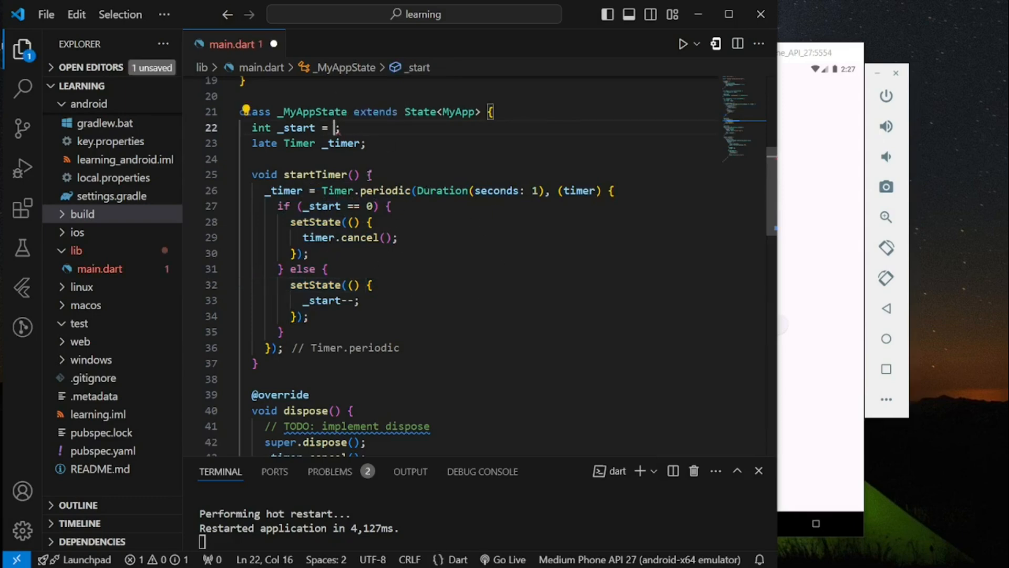
type("0")
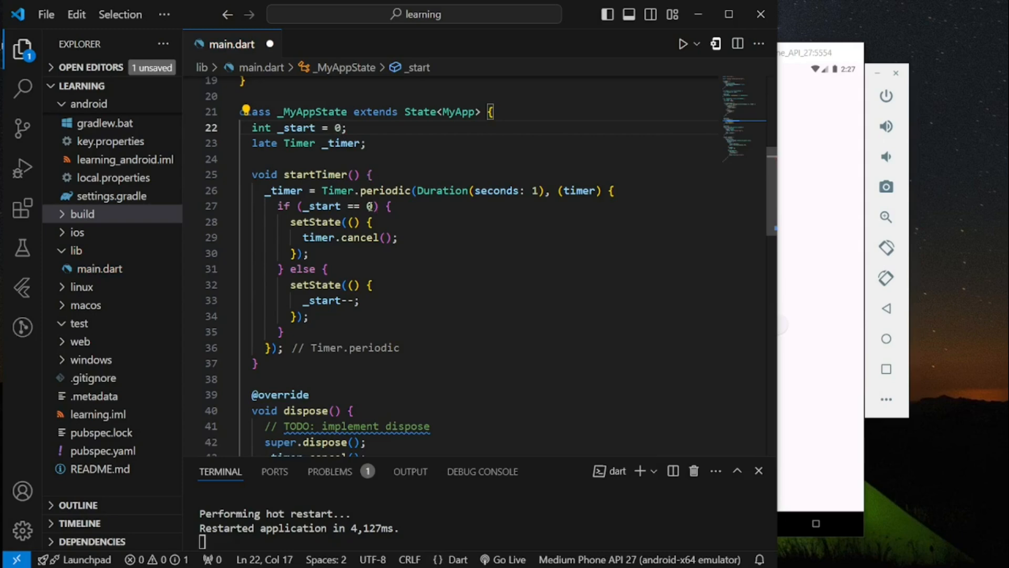
type("1")
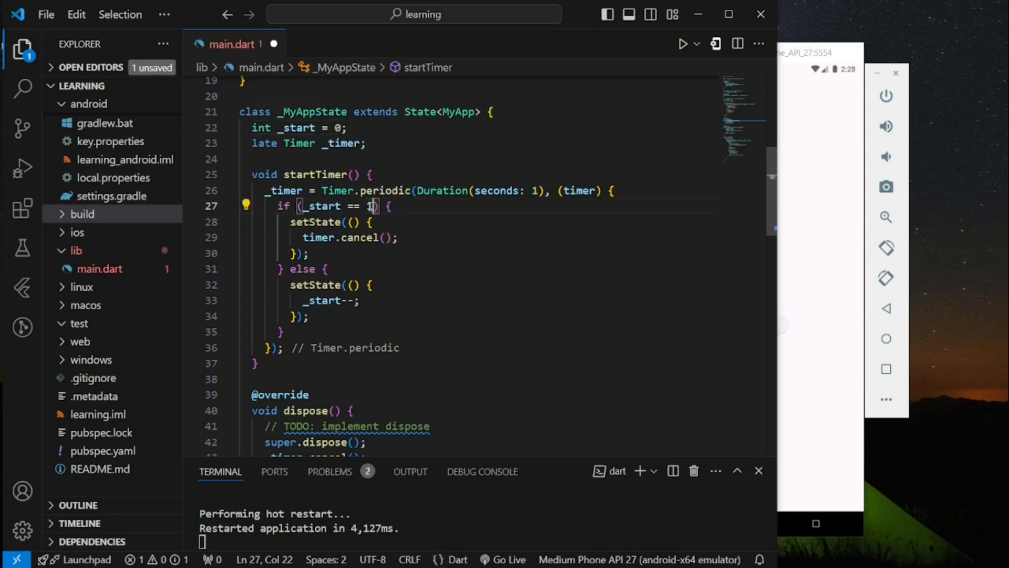
type("5")
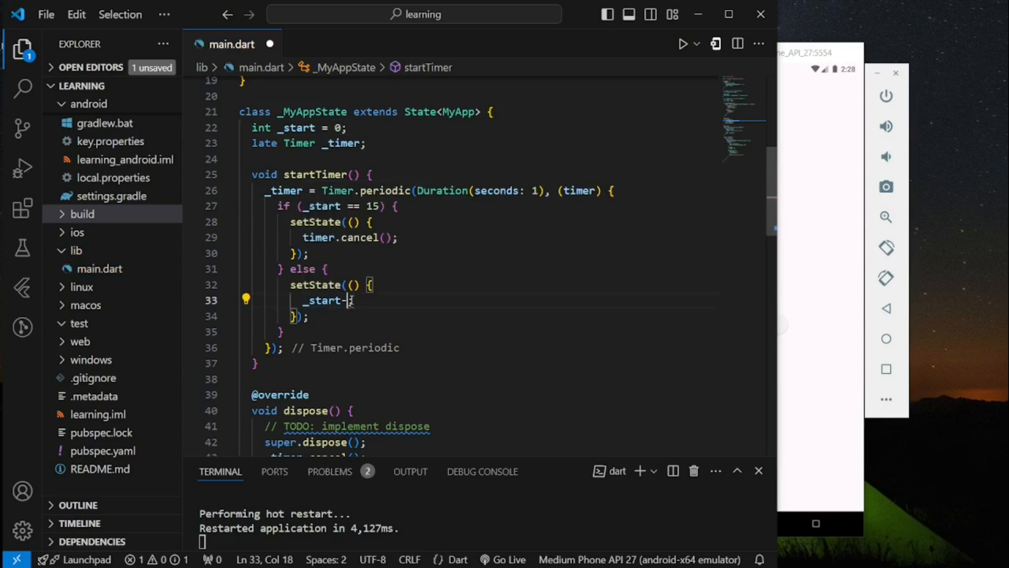
type("++;")
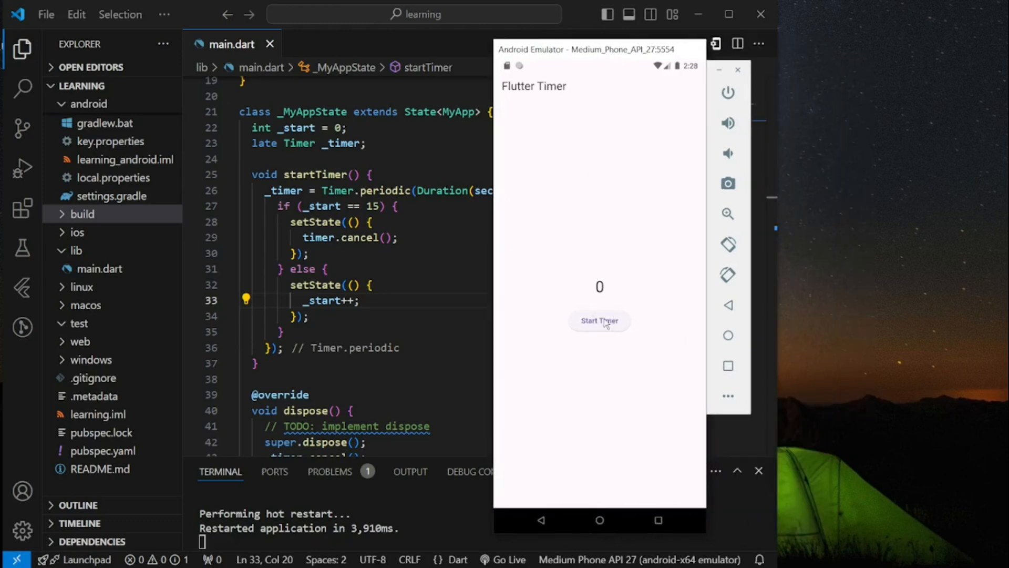
Start the timer in the emulator and let it climb from 0 to 15.
left_click(598, 321)
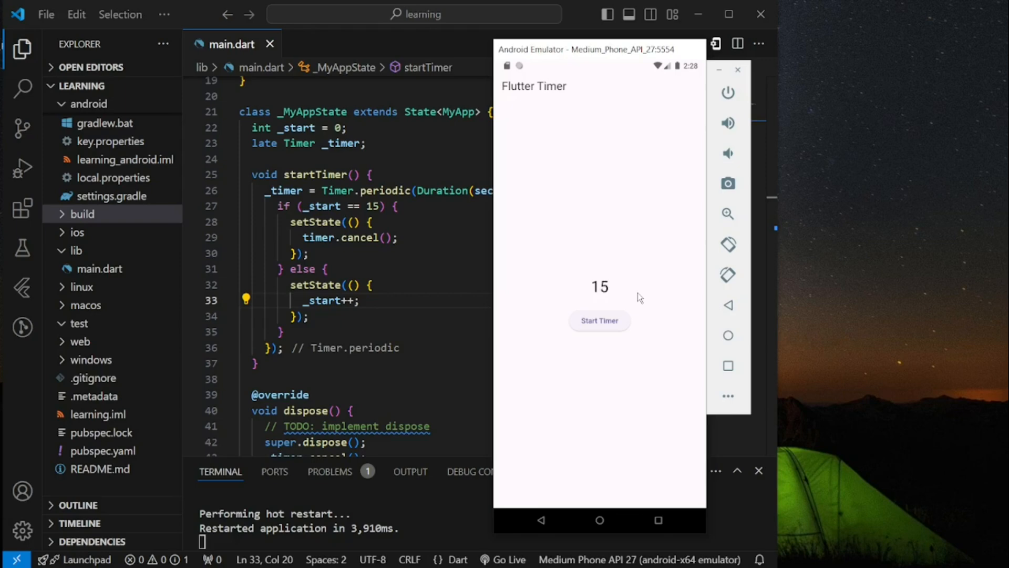
mouse_move(539, 363)
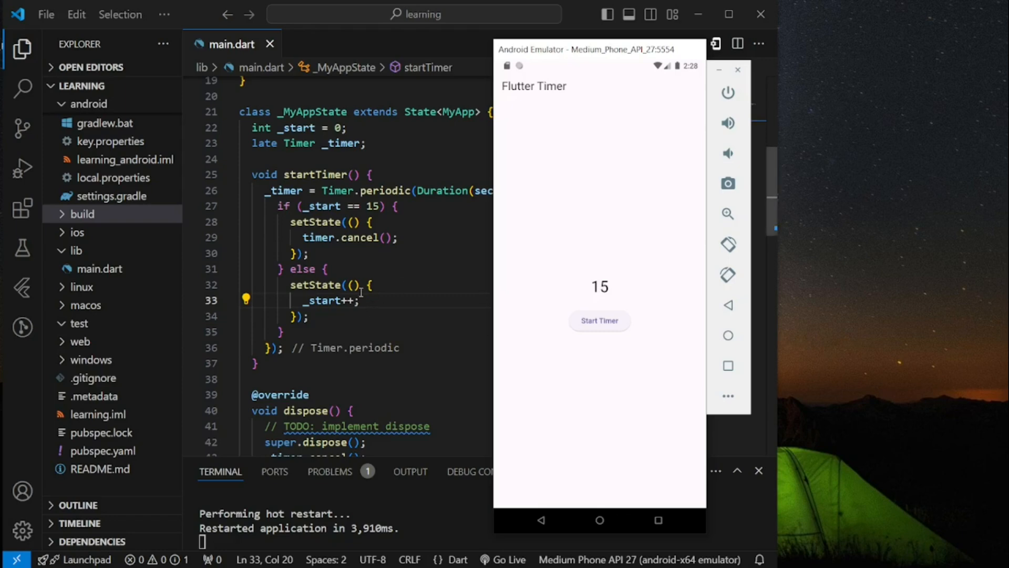
mouse_move(410, 212)
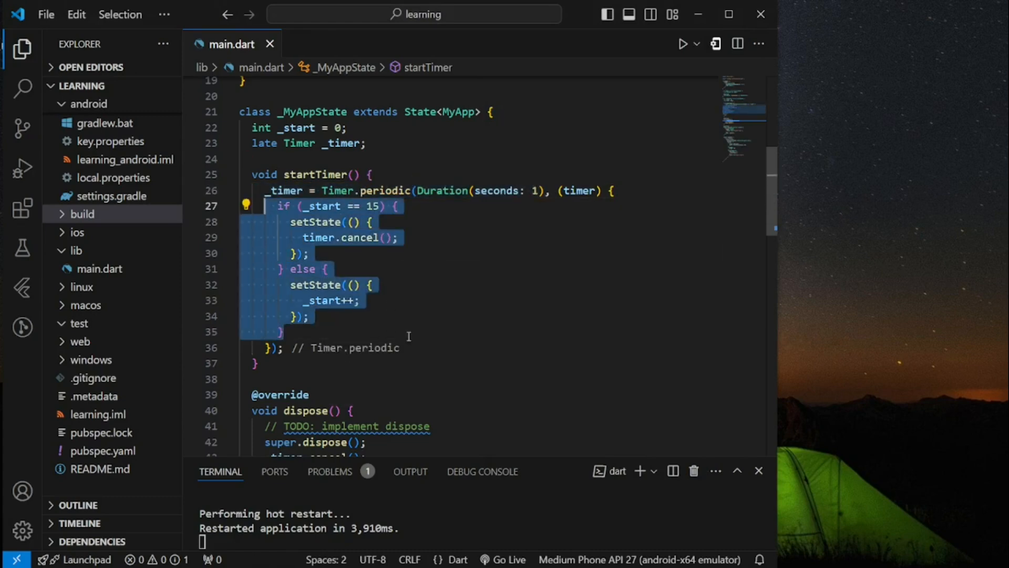
mouse_move(484, 301)
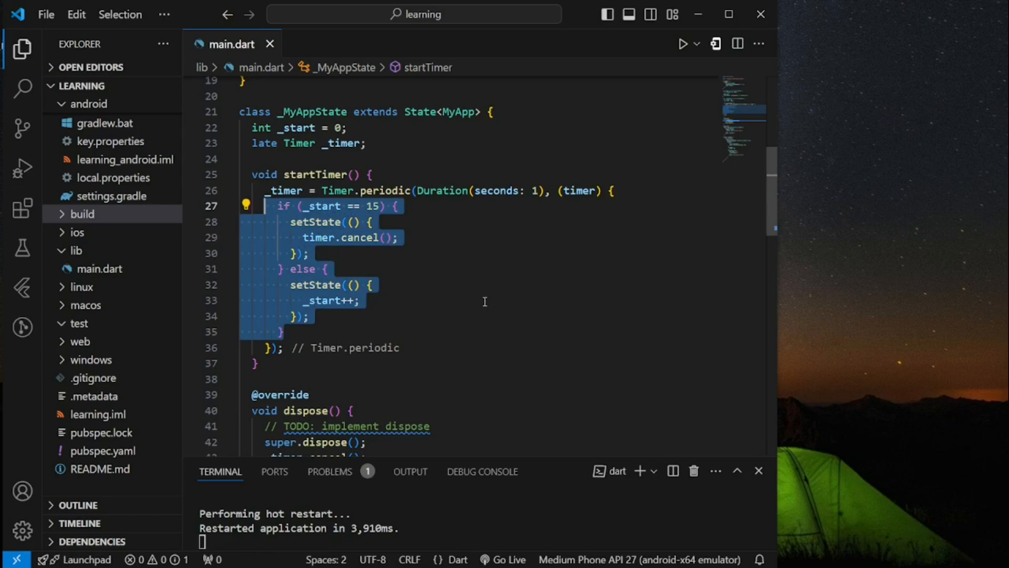